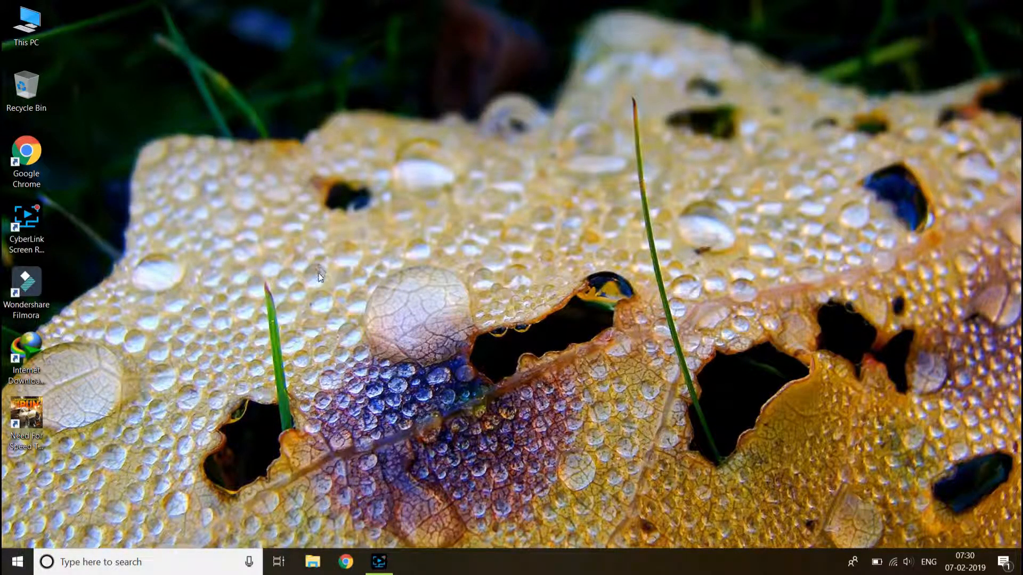
{"action": "mouse_move", "coordinate": [326, 285]}
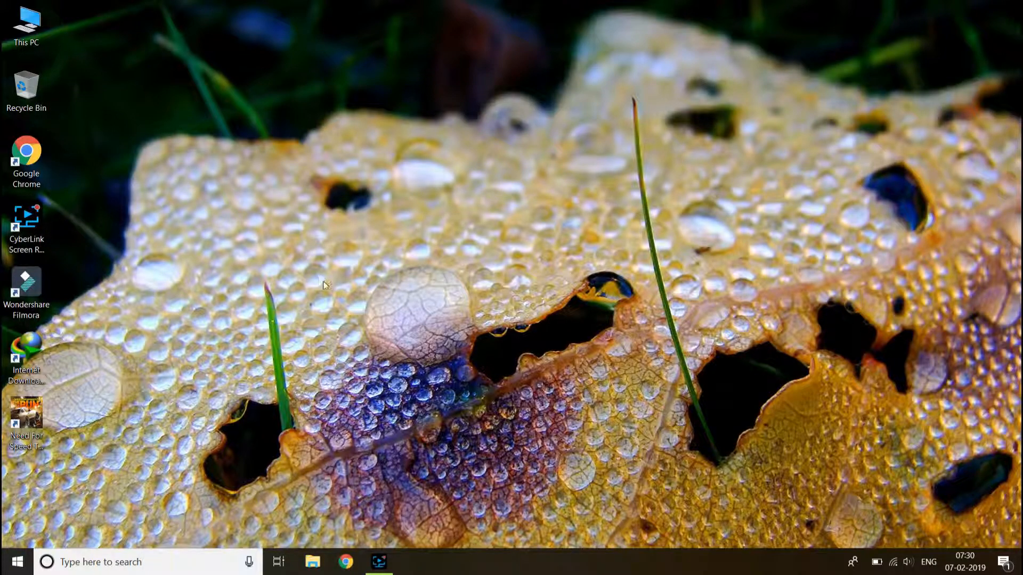
{"action": "mouse_move", "coordinate": [331, 292]}
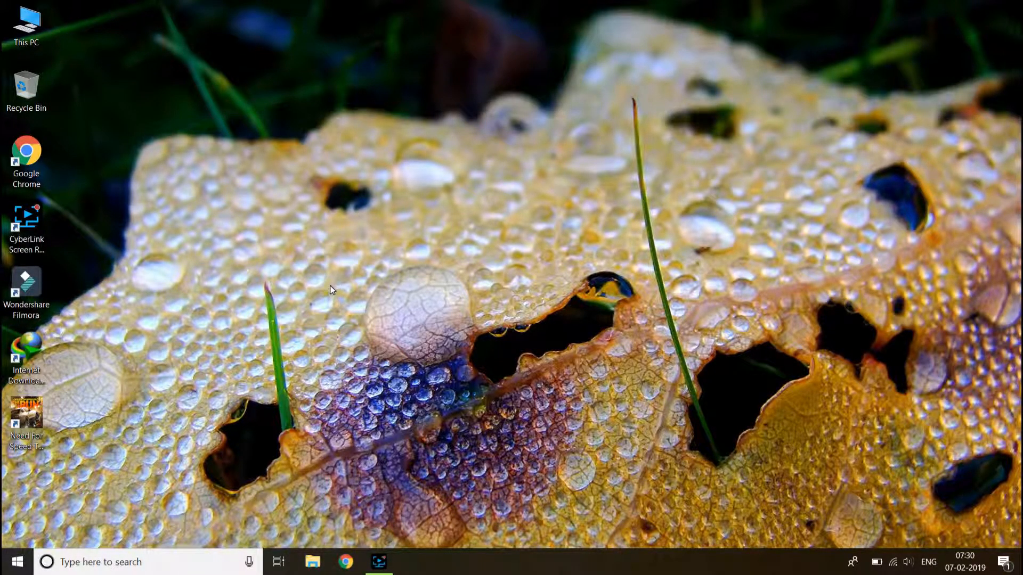
{"action": "mouse_move", "coordinate": [336, 274]}
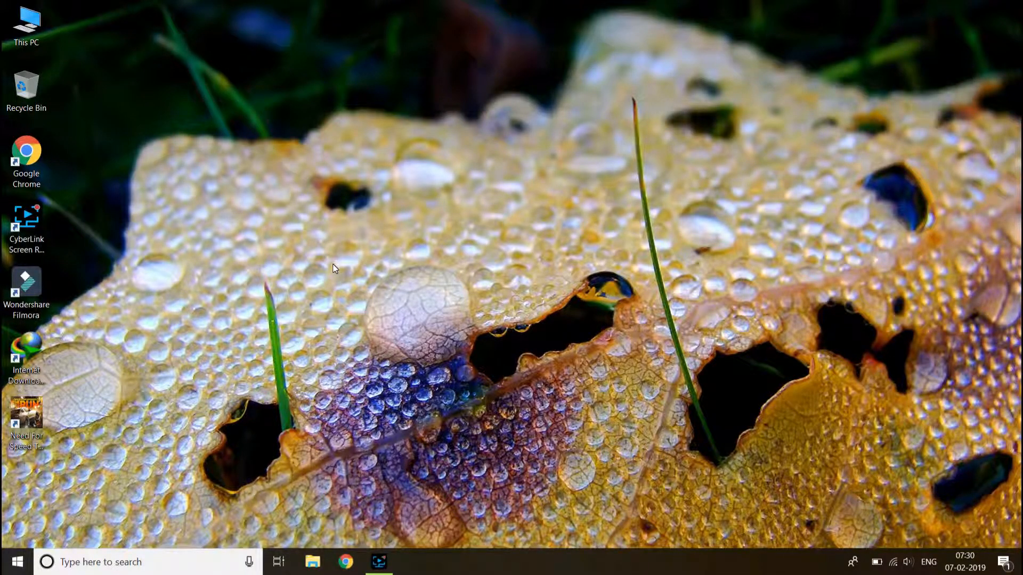
{"action": "mouse_move", "coordinate": [264, 434]}
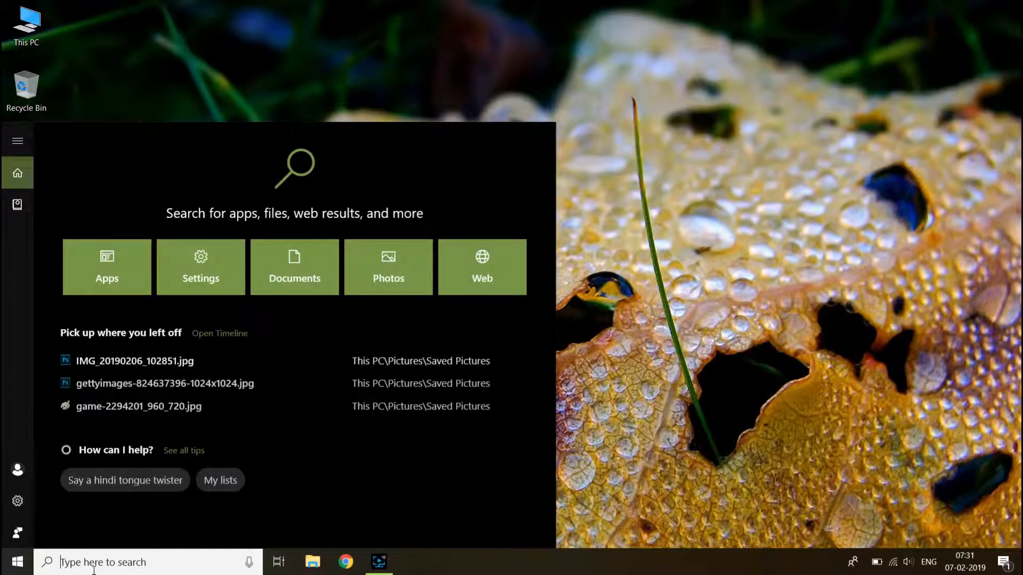
- Search 'defe' so Windows Security appears as the best match
{"action": "type", "text": "def"}
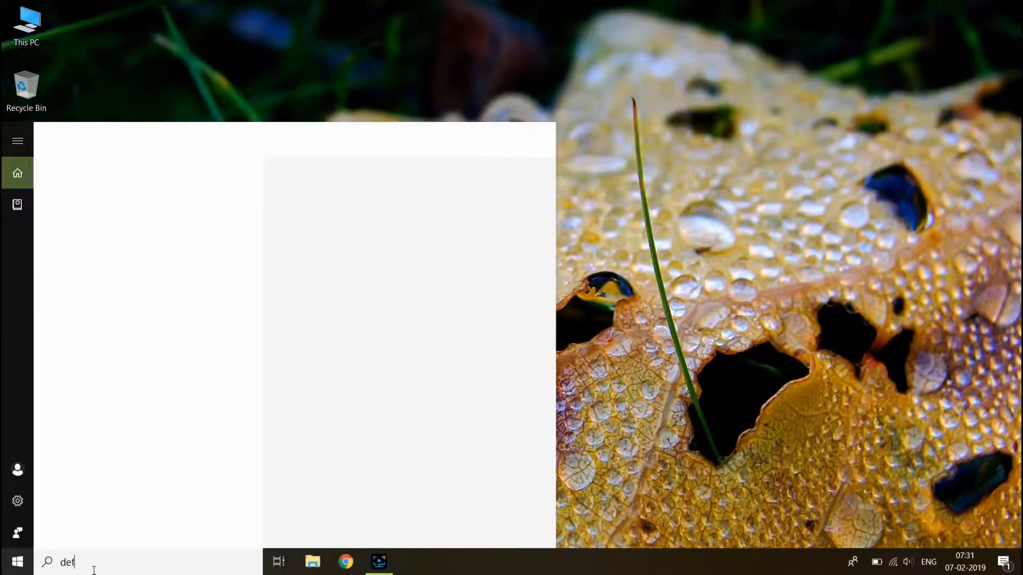
{"action": "type", "text": "e"}
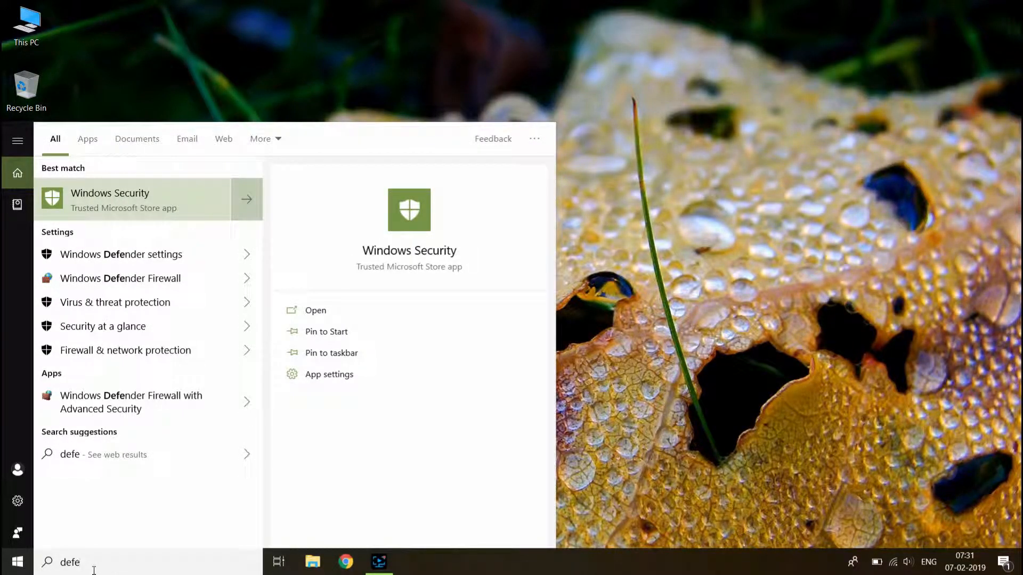
{"action": "mouse_move", "coordinate": [122, 200]}
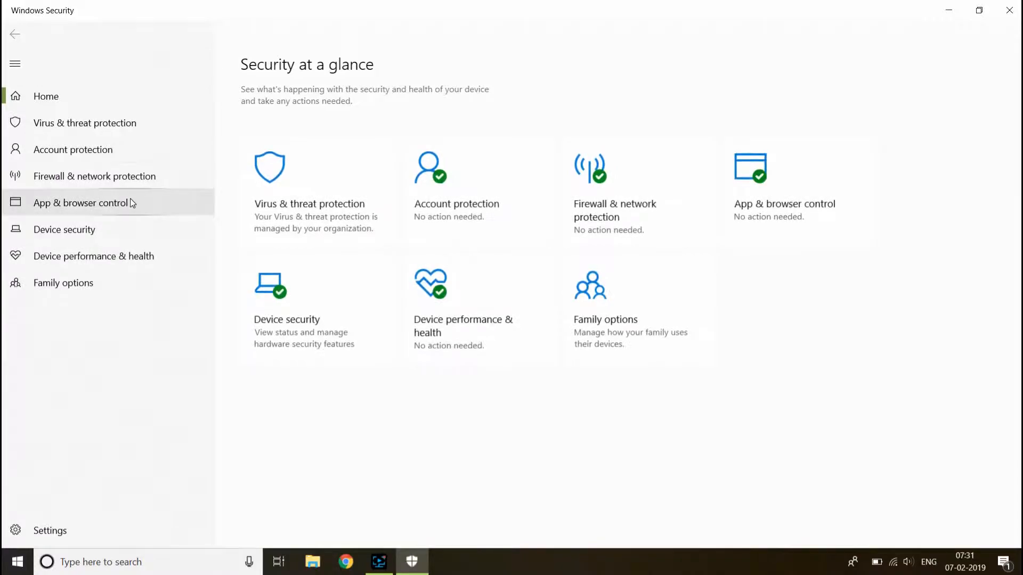
{"action": "mouse_move", "coordinate": [282, 220]}
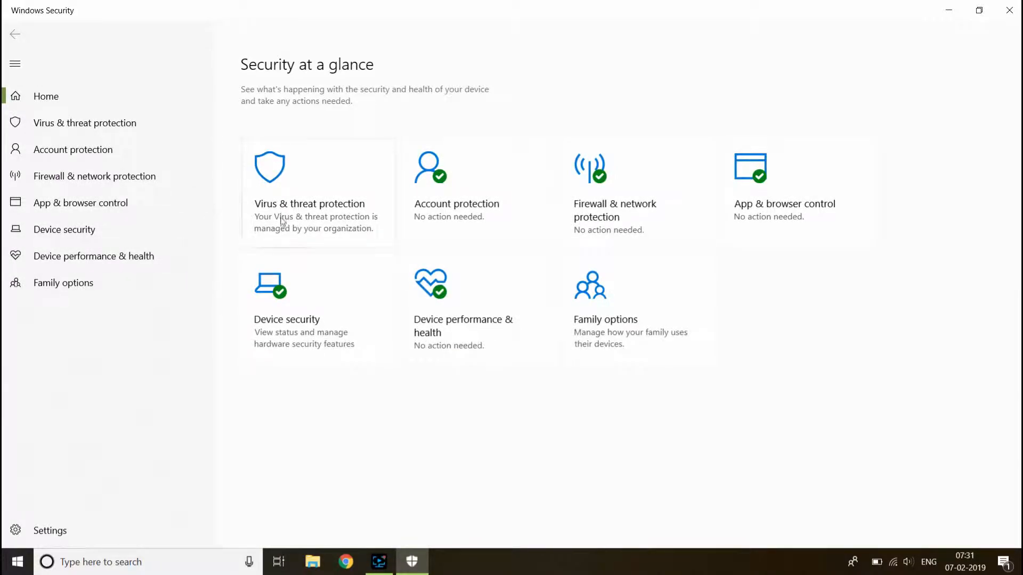
{"action": "mouse_move", "coordinate": [292, 225]}
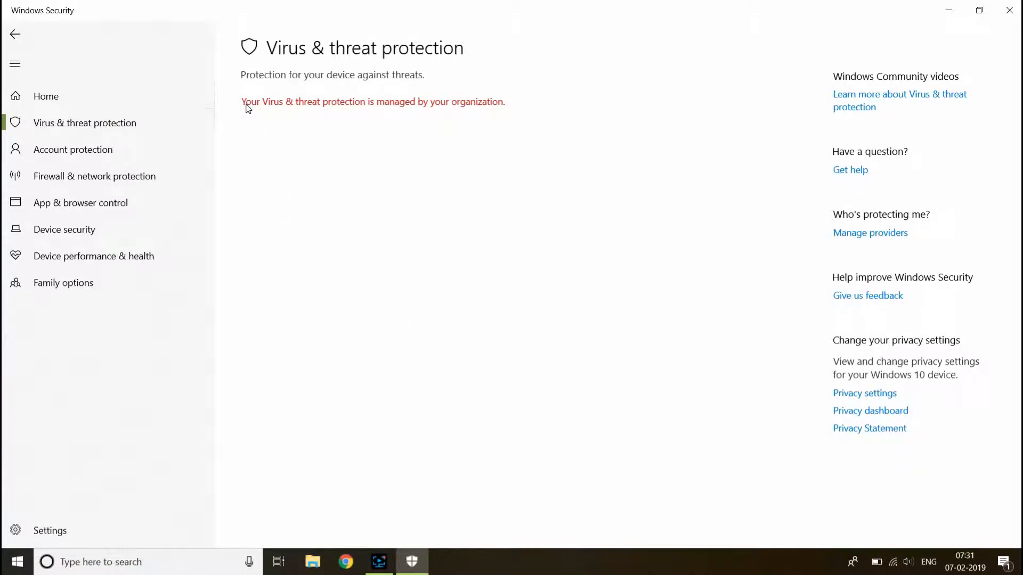
{"action": "mouse_move", "coordinate": [260, 111]}
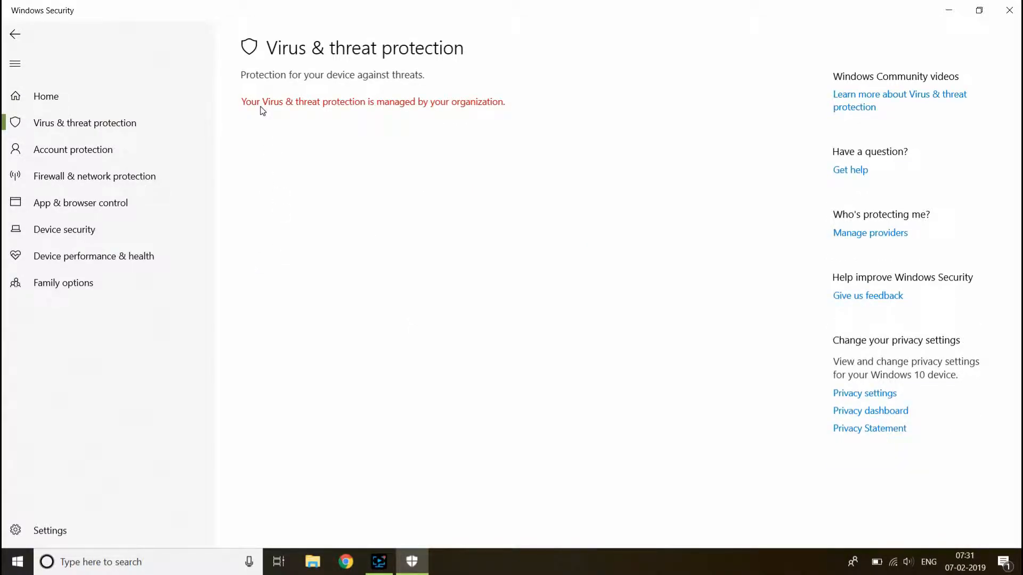
{"action": "mouse_move", "coordinate": [326, 109]}
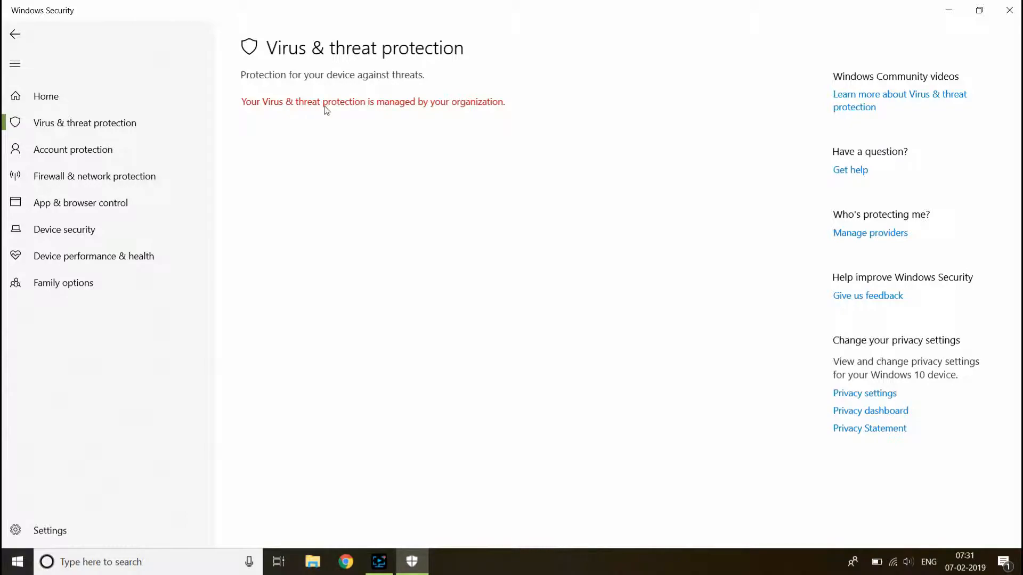
{"action": "mouse_move", "coordinate": [481, 106]}
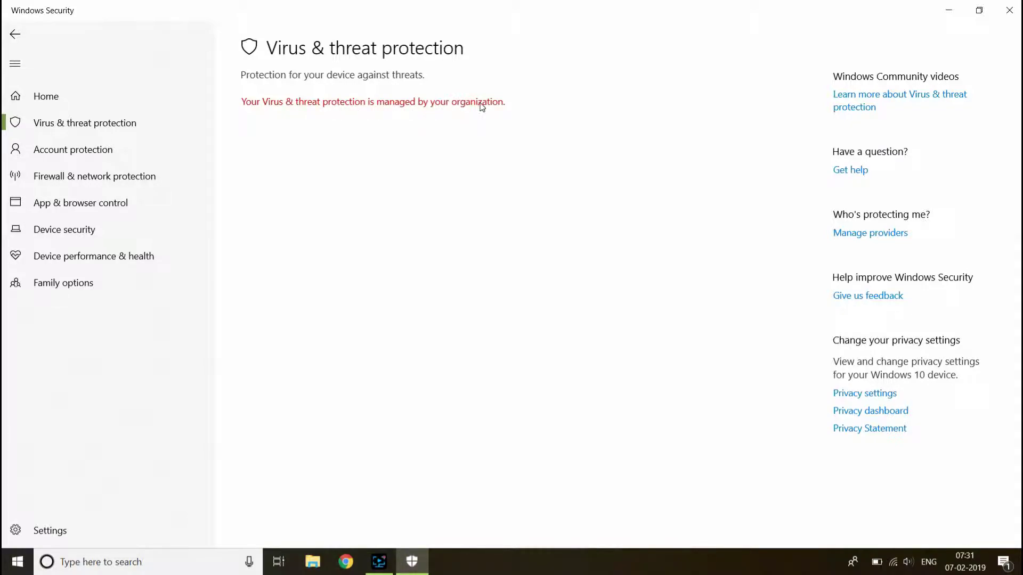
{"action": "mouse_move", "coordinate": [425, 118]}
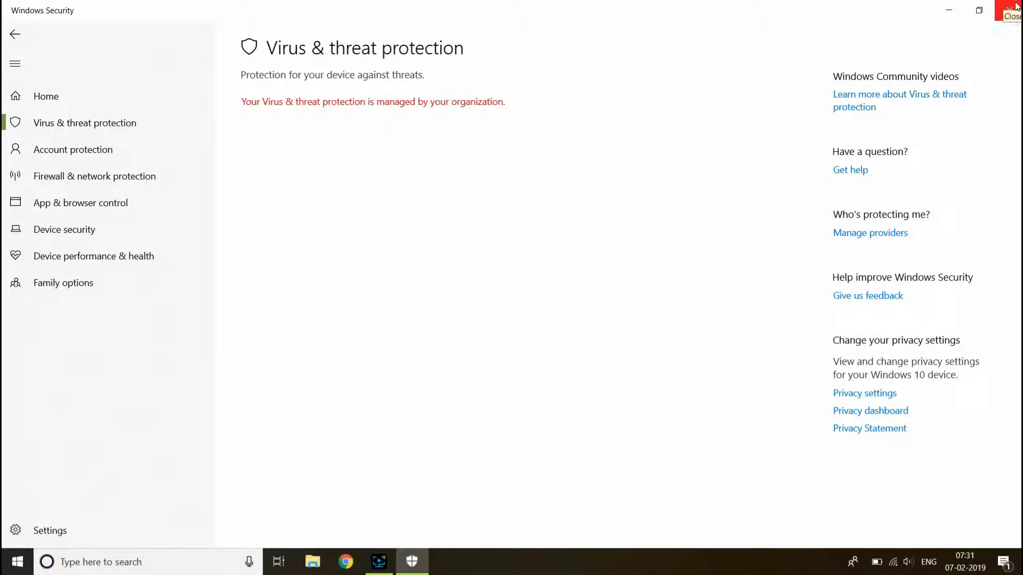
- Close Windows Security after reading the managed-by-organization message
{"action": "left_click", "coordinate": [1013, 10]}
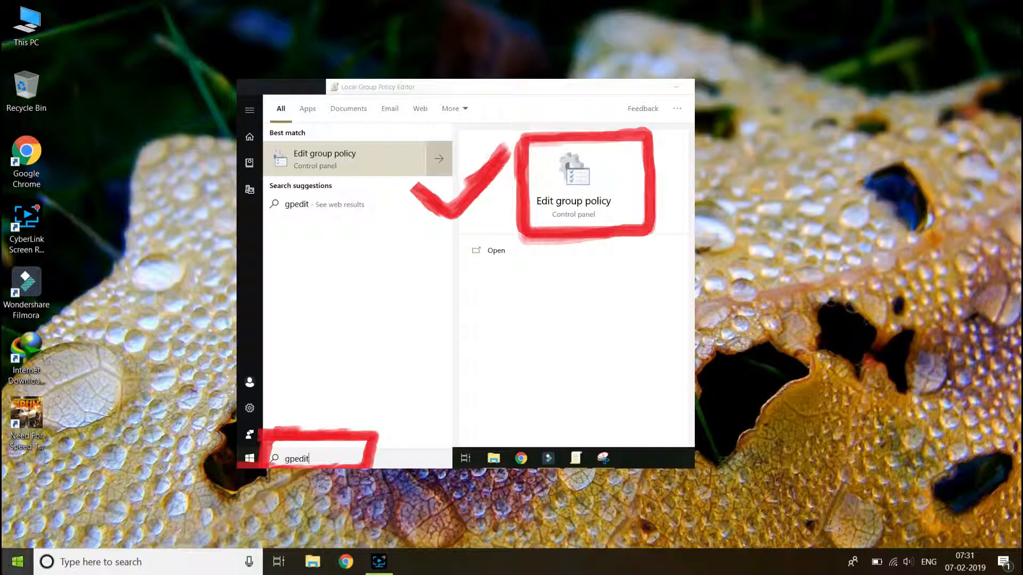
- Search 'gpedit' so Edit group policy appears as the best match
{"action": "left_click", "coordinate": [18, 561]}
{"action": "type", "text": "gpe"}
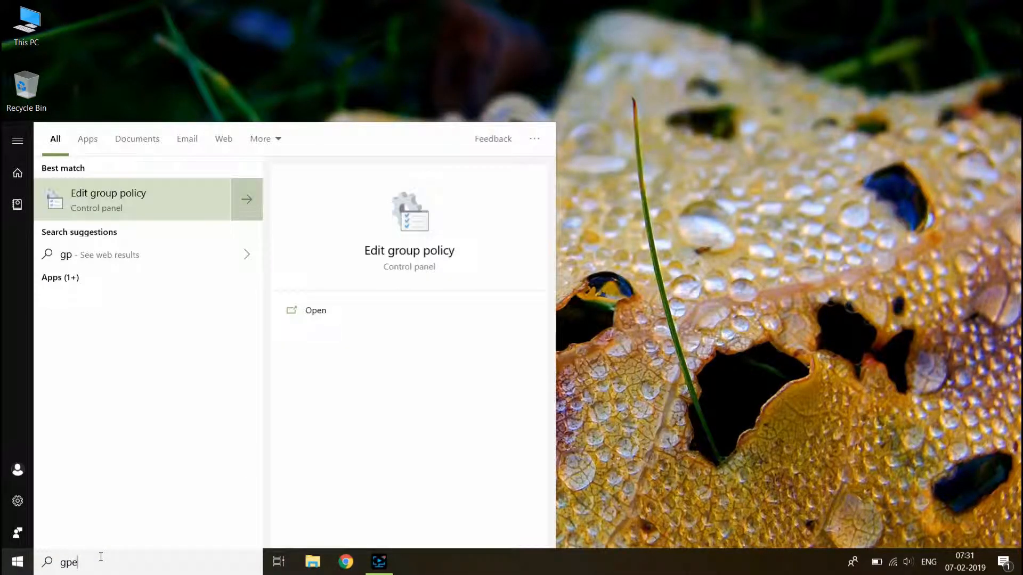
{"action": "type", "text": "dit"}
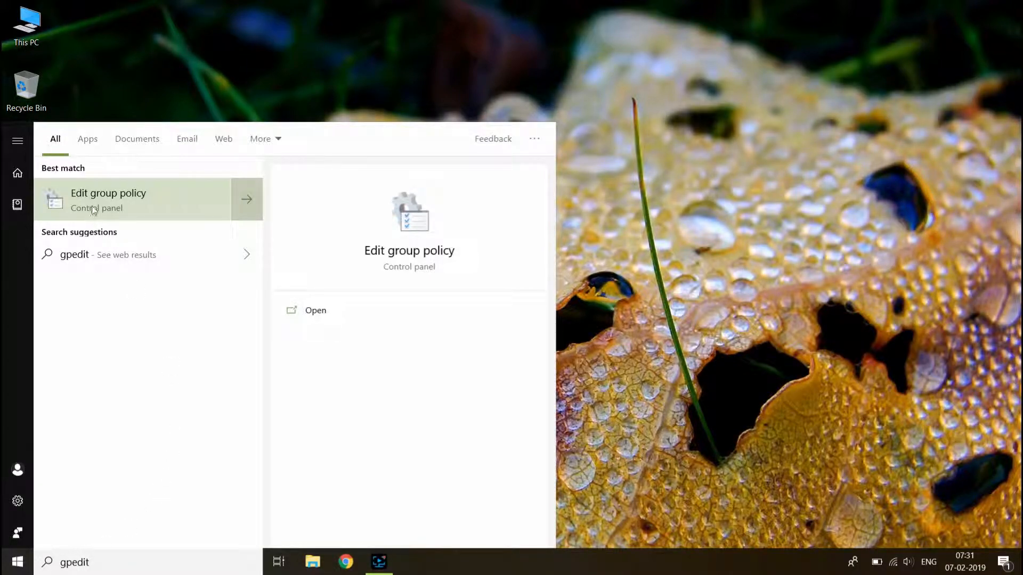
{"action": "mouse_move", "coordinate": [120, 205]}
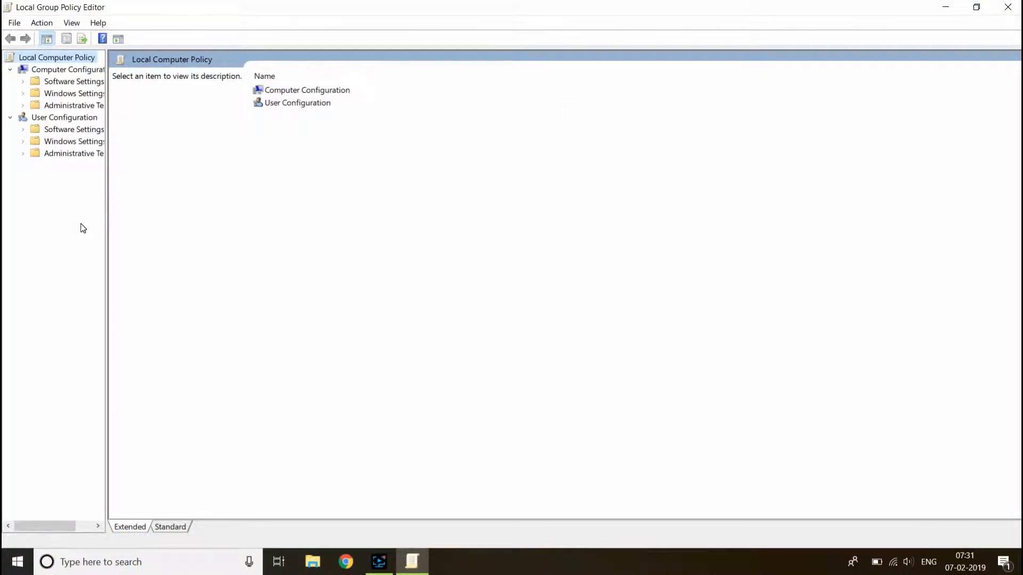
- Widen the tree pane and show Windows Components under Computer Configuration's Administrative Templates
{"action": "left_click_drag", "start_coordinate": [108, 204], "coordinate": [258, 205]}
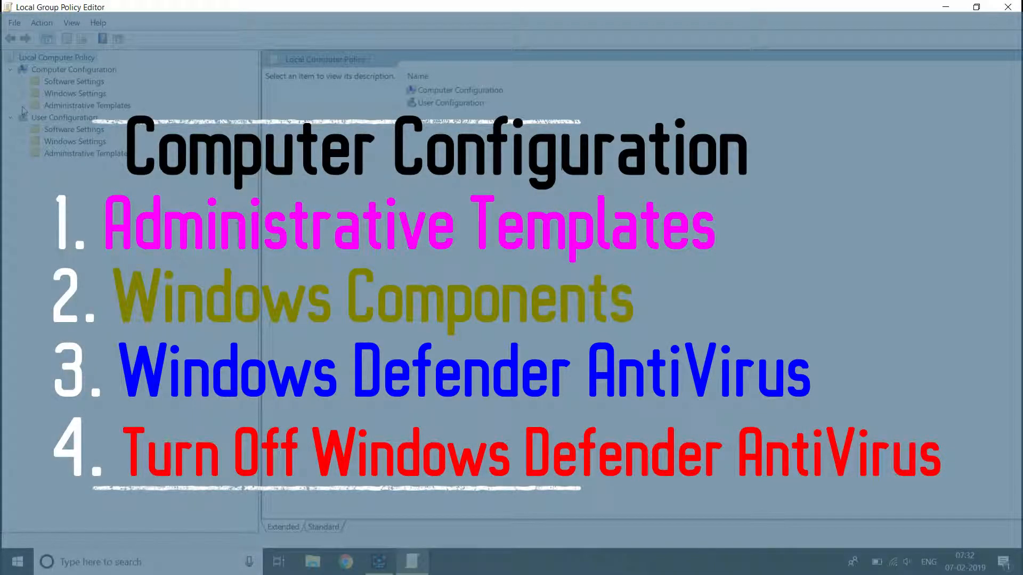
{"action": "left_click", "coordinate": [23, 105]}
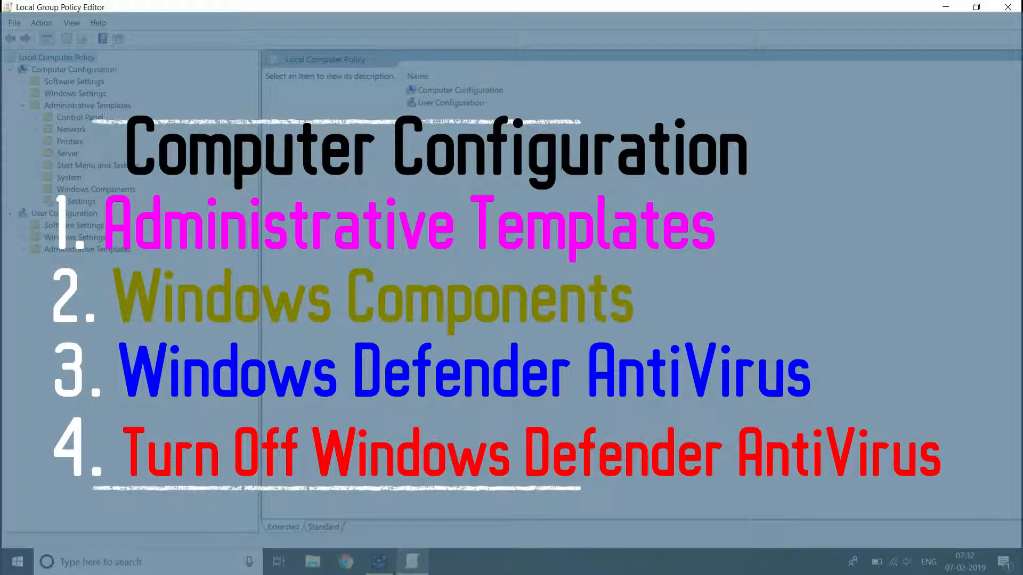
{"action": "left_click", "coordinate": [95, 190]}
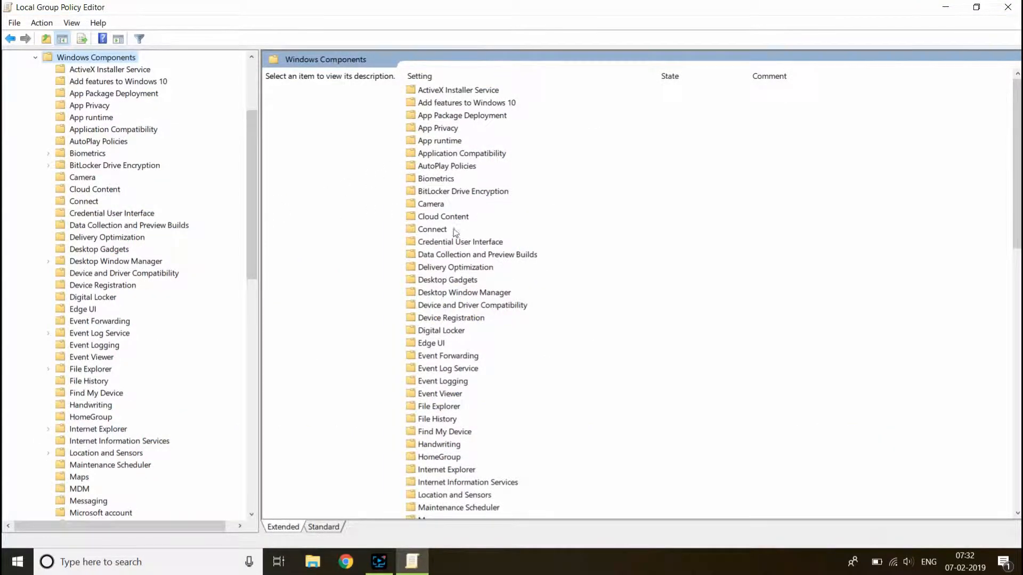
- Enter the Windows Defender Antivirus folder and select Turn off Windows Defender Antivirus
{"action": "scroll", "scroll_direction": "down", "scroll_amount": 3}
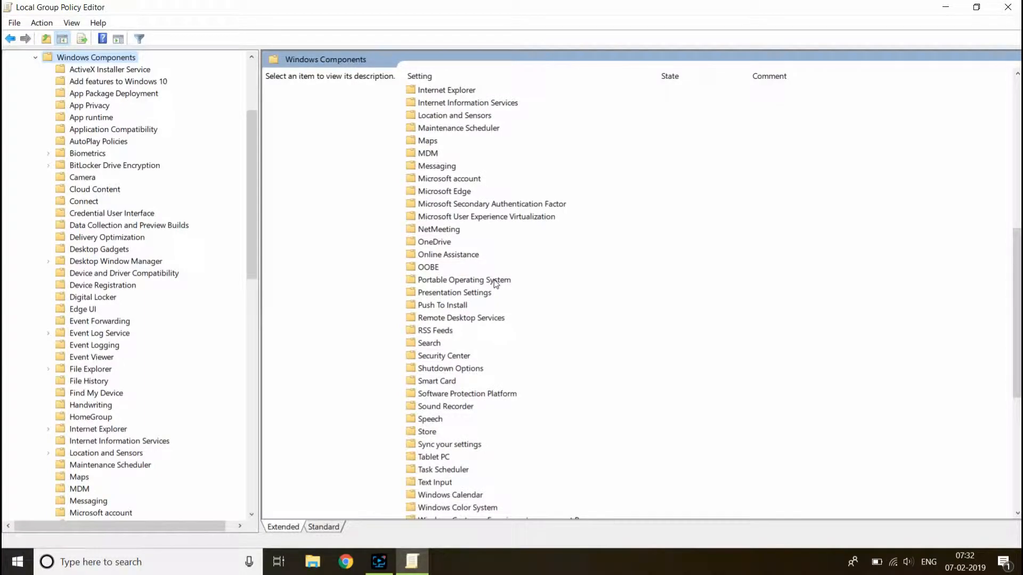
{"action": "scroll", "scroll_direction": "down", "scroll_amount": 3}
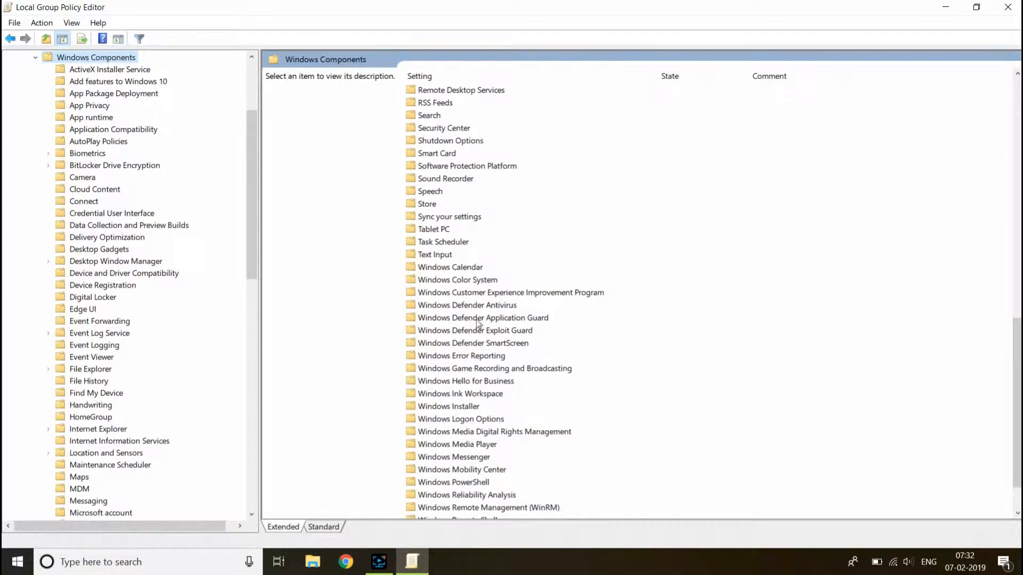
{"action": "left_click", "coordinate": [467, 304]}
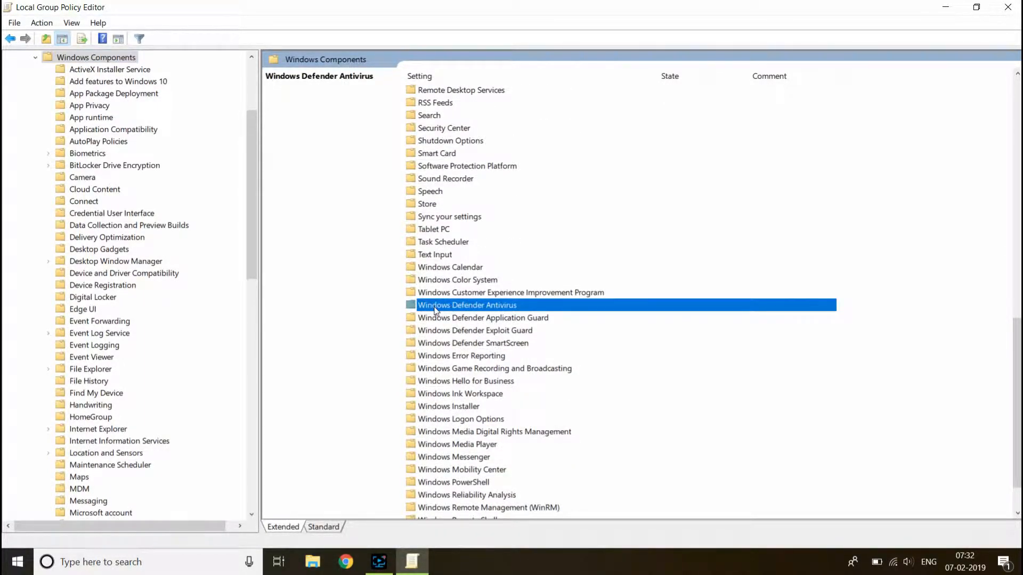
{"action": "mouse_move", "coordinate": [520, 308]}
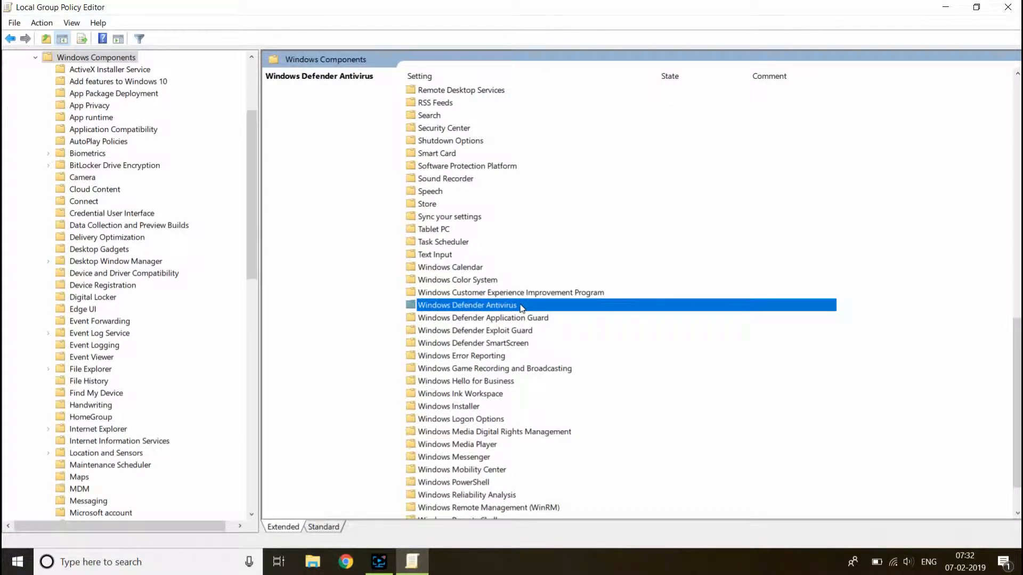
{"action": "double_click", "coordinate": [467, 305]}
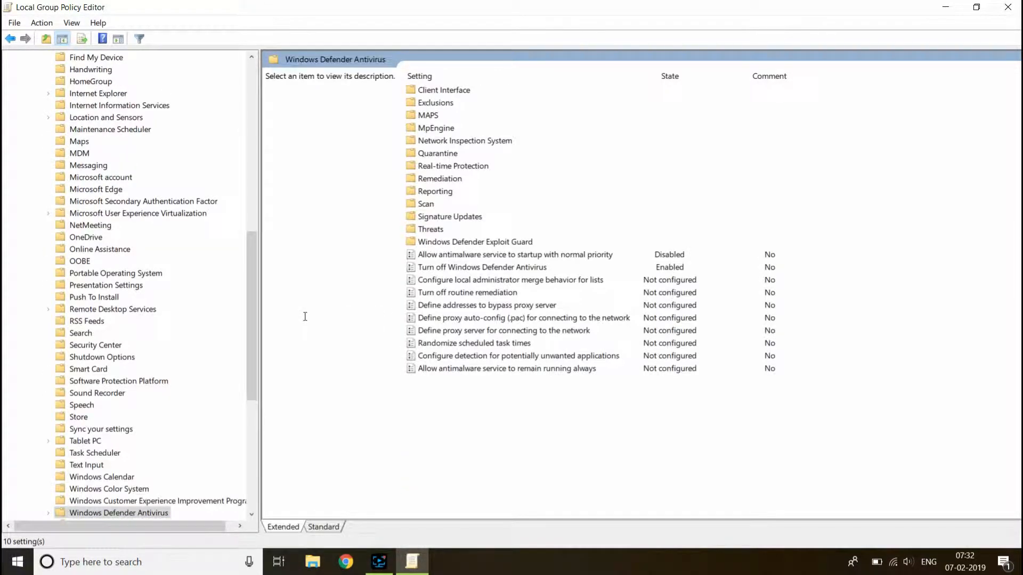
{"action": "mouse_move", "coordinate": [313, 311]}
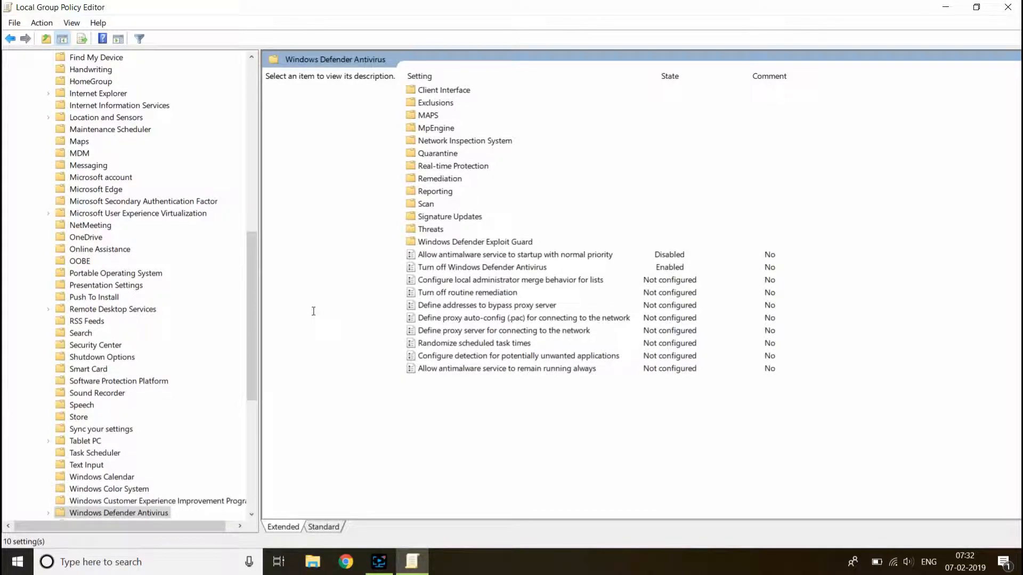
{"action": "left_click", "coordinate": [482, 266]}
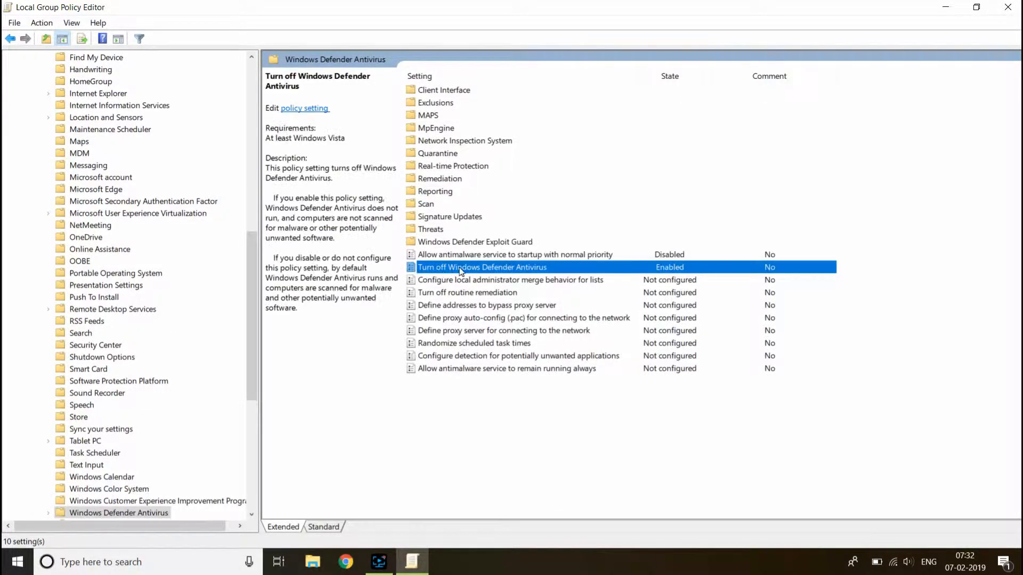
{"action": "mouse_move", "coordinate": [551, 270]}
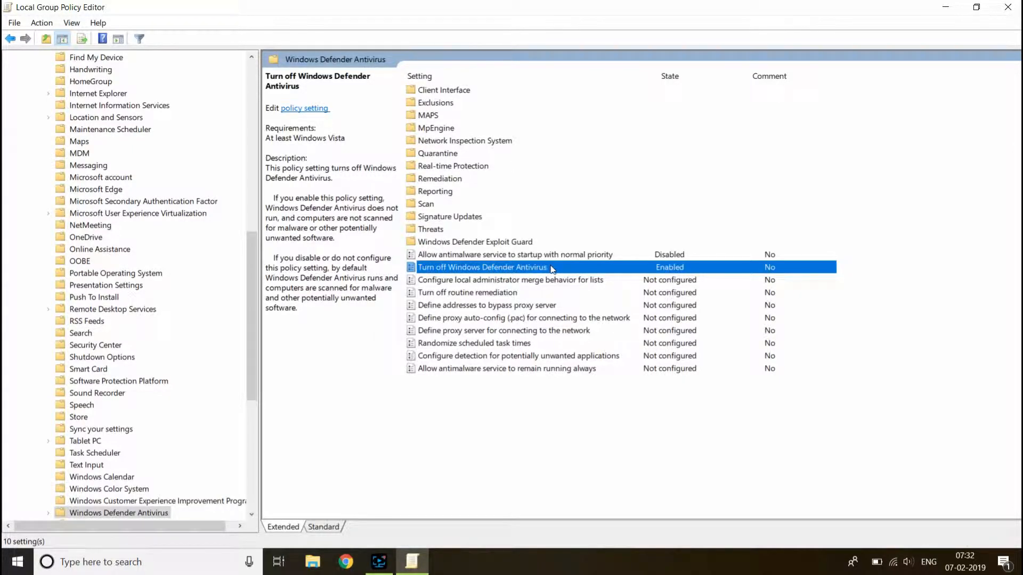
{"action": "mouse_move", "coordinate": [681, 270]}
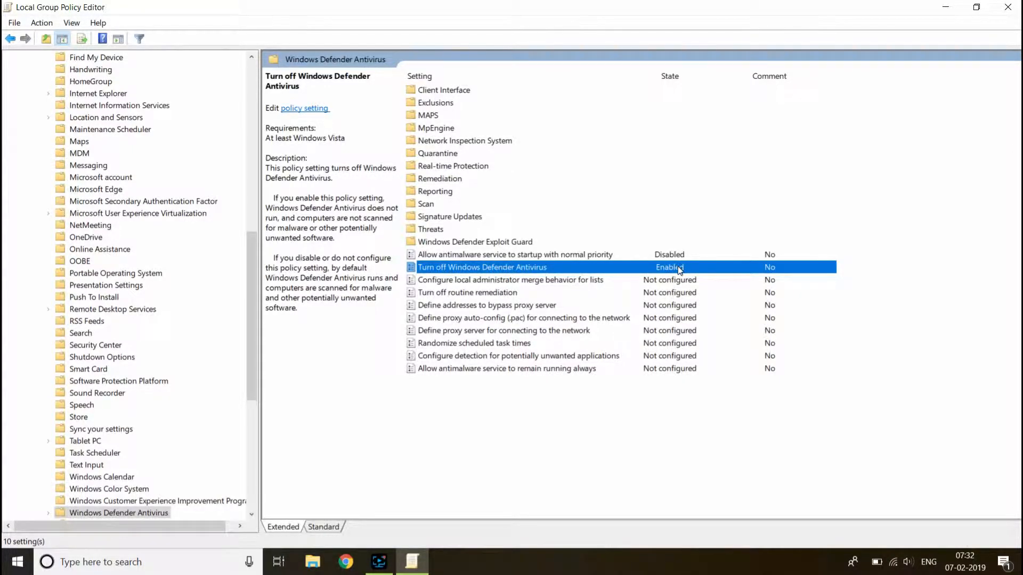
{"action": "mouse_move", "coordinate": [485, 267]}
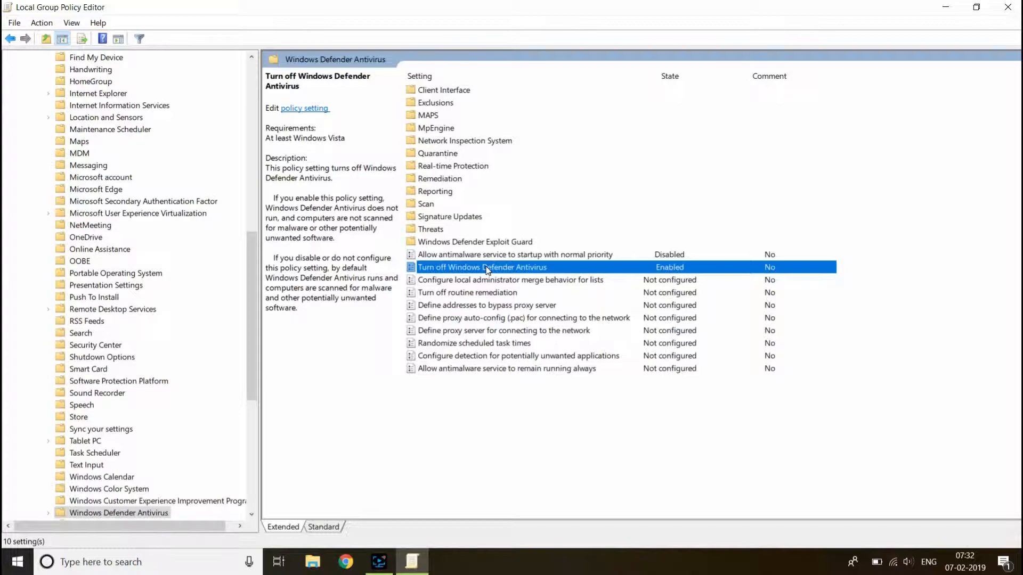
{"action": "double_click", "coordinate": [481, 268]}
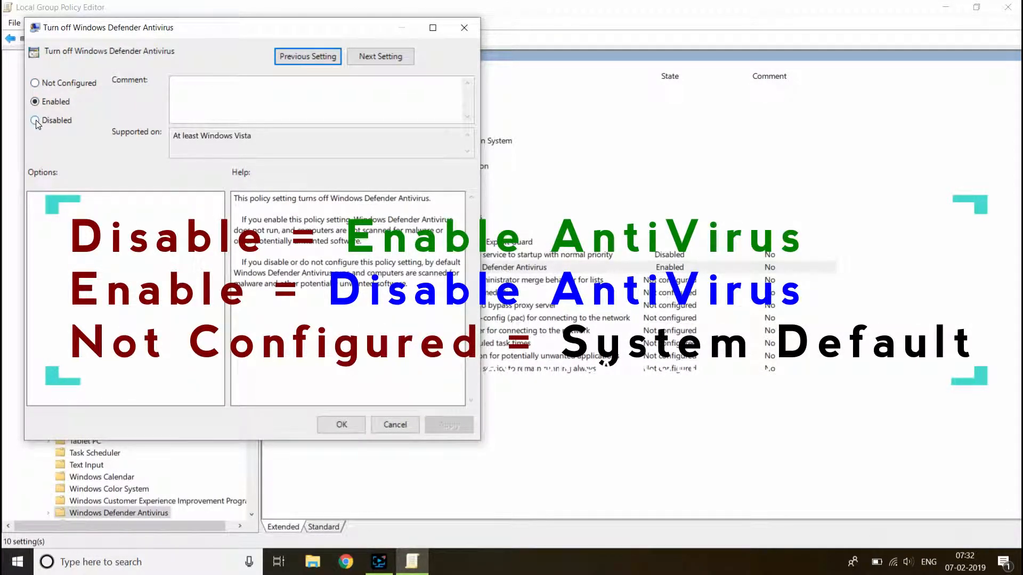
- Set the Turn off Windows Defender Antivirus policy to Disabled
{"action": "left_click", "coordinate": [36, 121]}
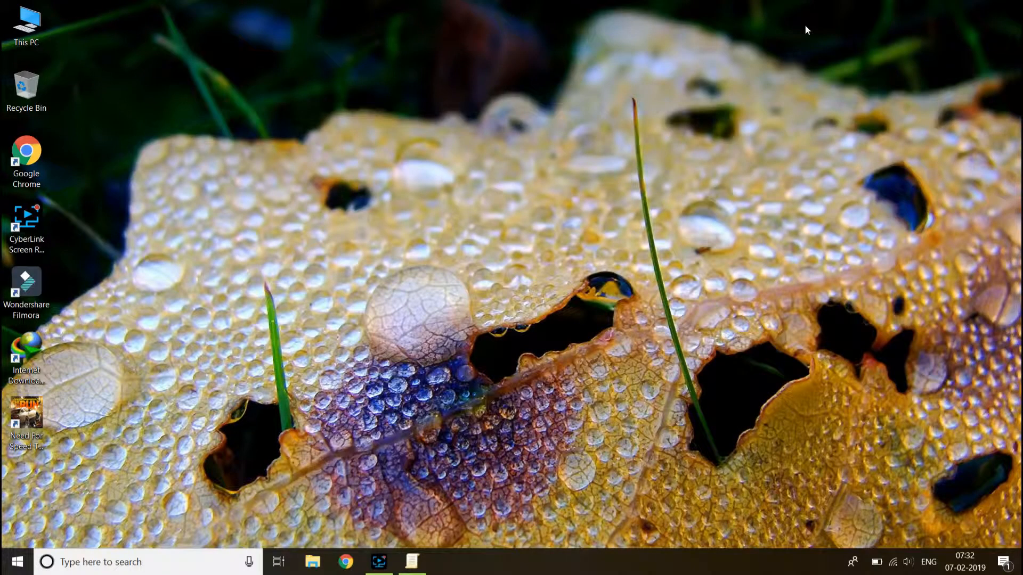
- Search 'def' so Windows Security appears as the best match
{"action": "left_click", "coordinate": [13, 562]}
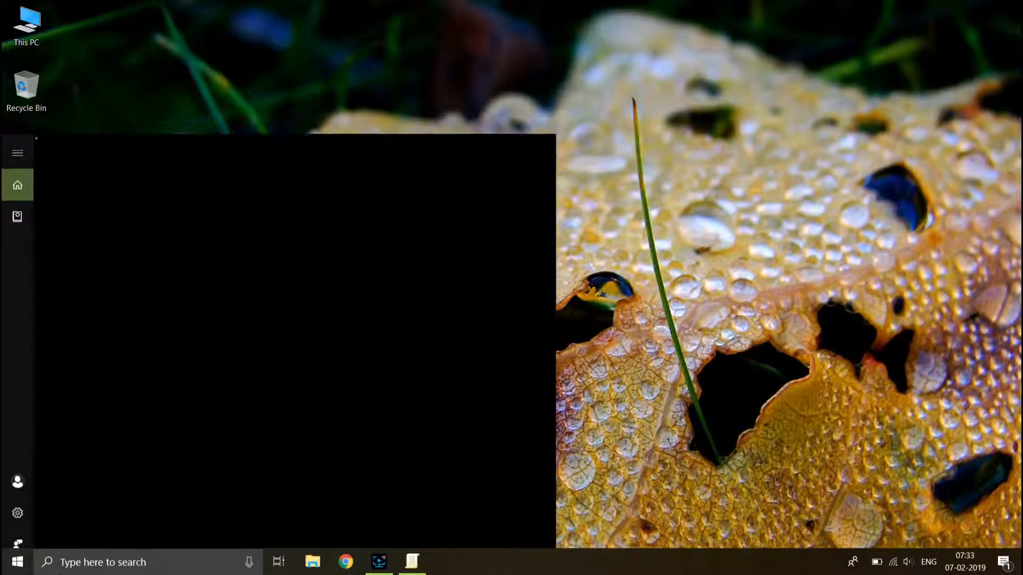
{"action": "type", "text": "def"}
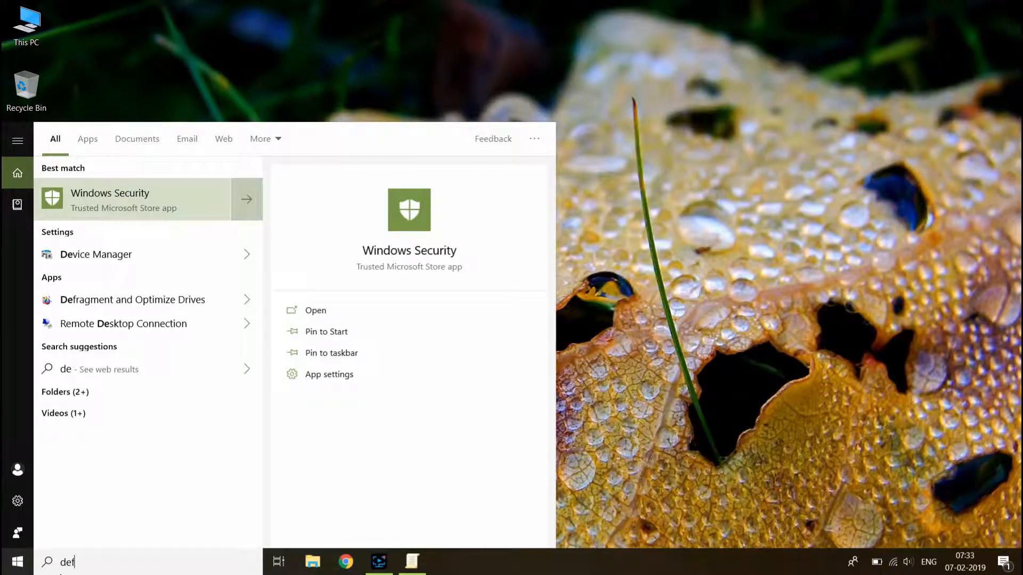
{"action": "type", "text": "f"}
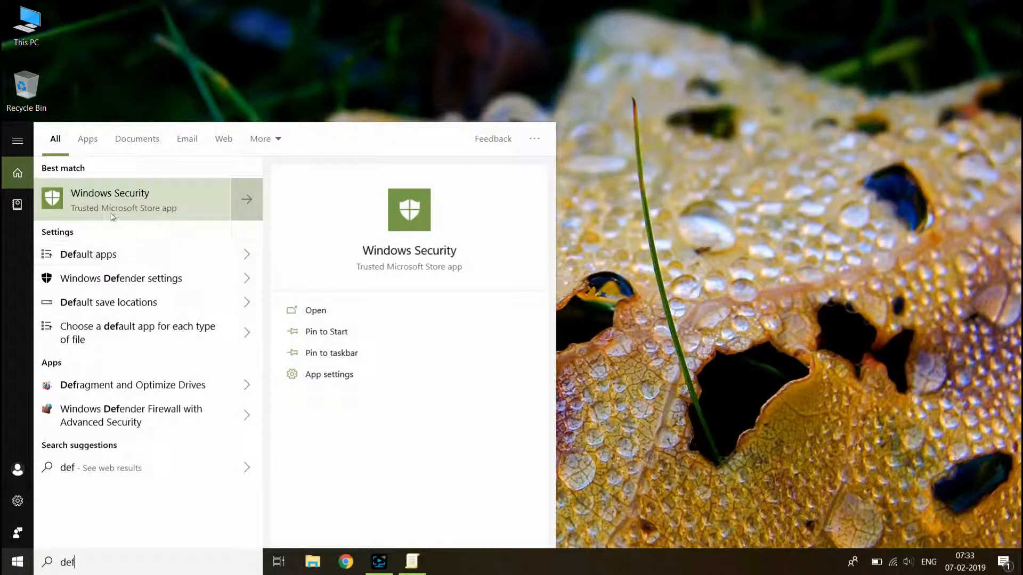
{"action": "mouse_move", "coordinate": [156, 198]}
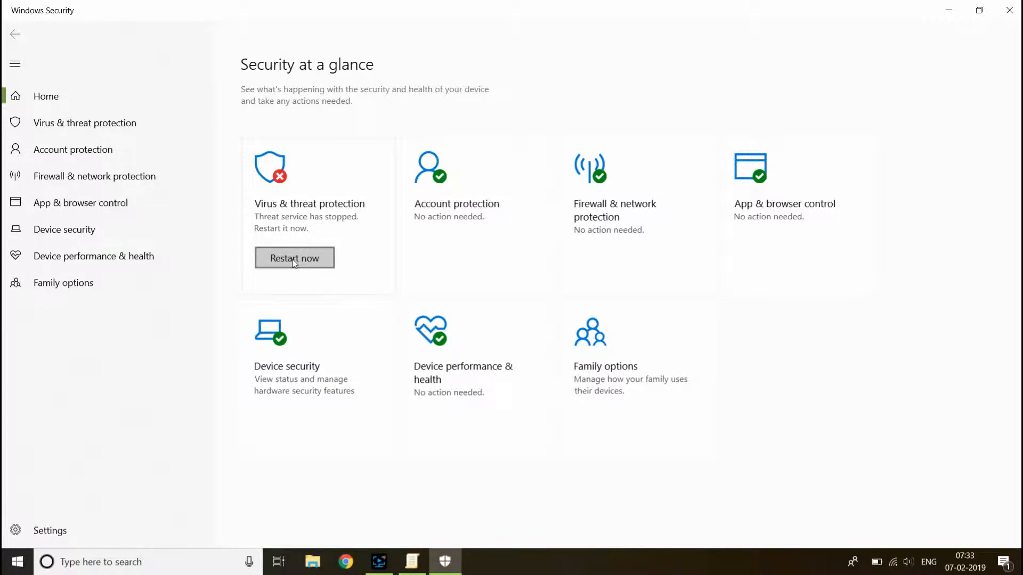
{"action": "mouse_move", "coordinate": [233, 219]}
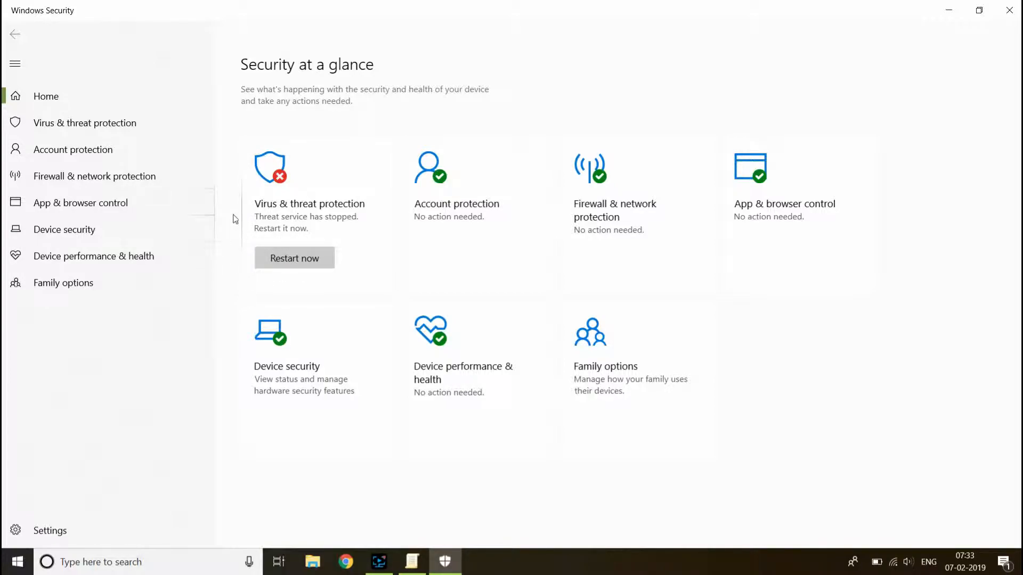
- View the Virus & threat protection page showing no current threats
{"action": "left_click", "coordinate": [294, 258]}
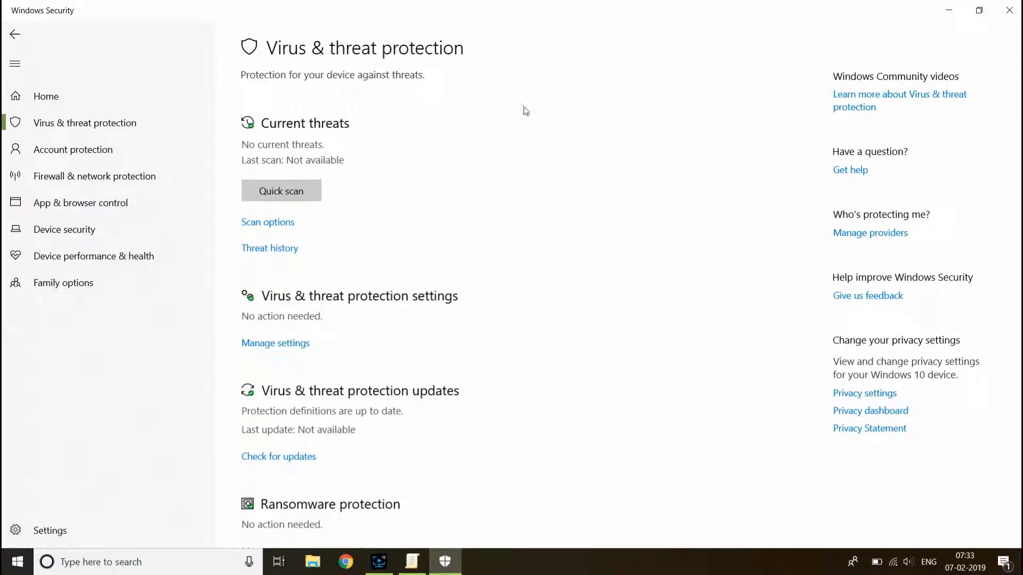
{"action": "mouse_move", "coordinate": [322, 437]}
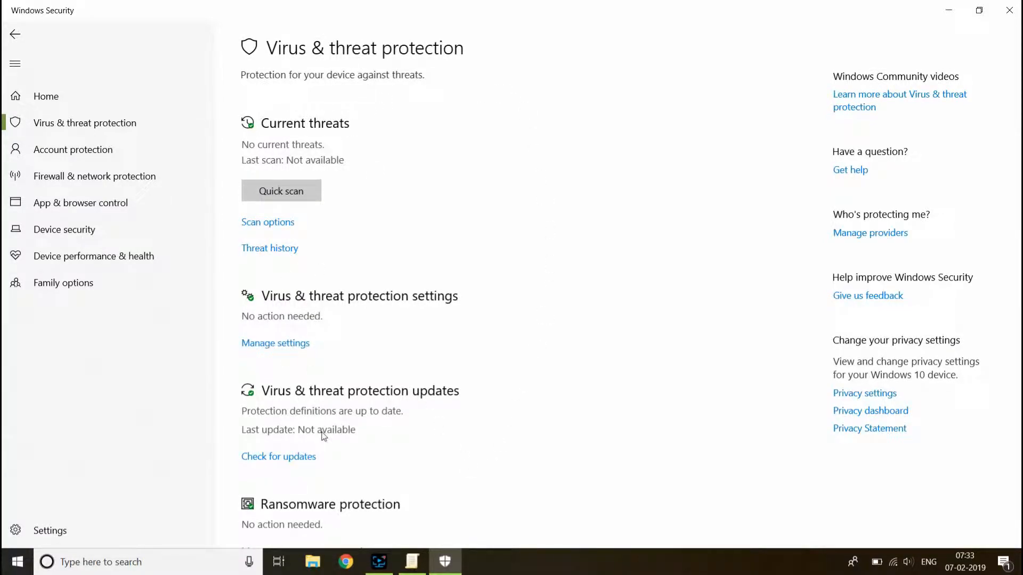
{"action": "mouse_move", "coordinate": [978, 12]}
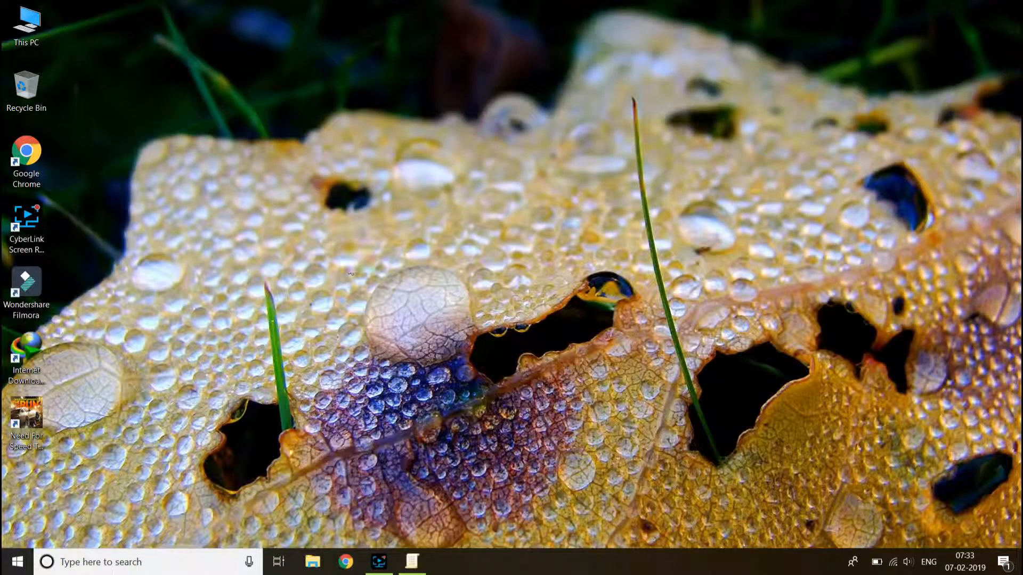
- Bring Local Group Policy Editor back on screen showing the policy as Disabled
{"action": "left_click", "coordinate": [411, 561]}
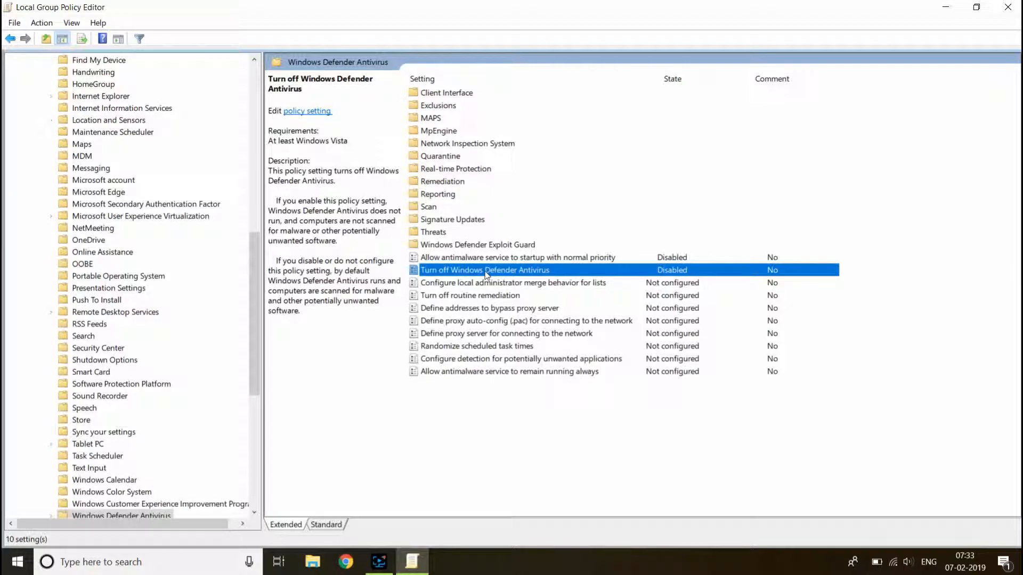
- Set Turn off Windows Defender Antivirus to Enabled and confirm with OK
{"action": "double_click", "coordinate": [484, 269]}
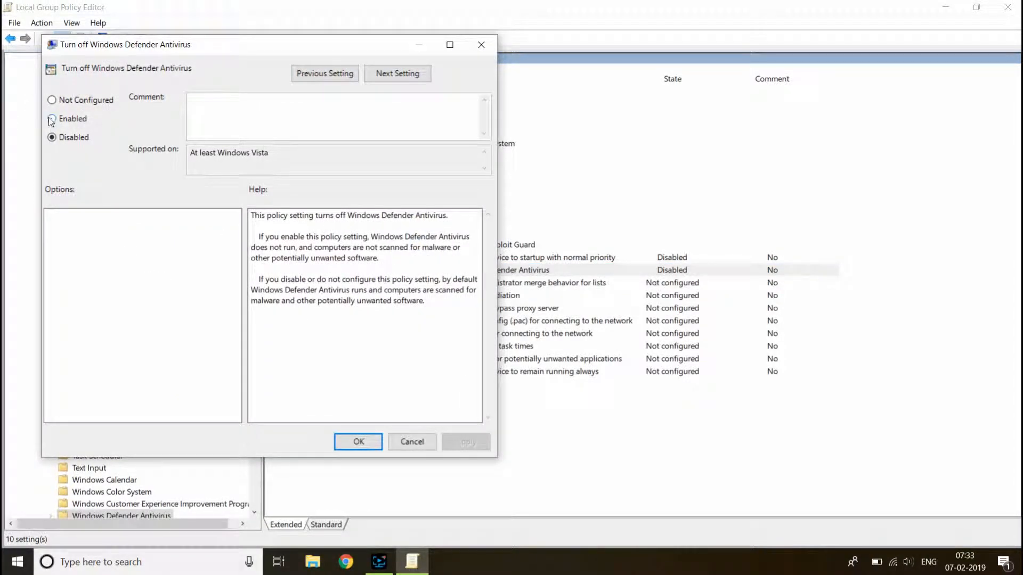
{"action": "left_click", "coordinate": [51, 118]}
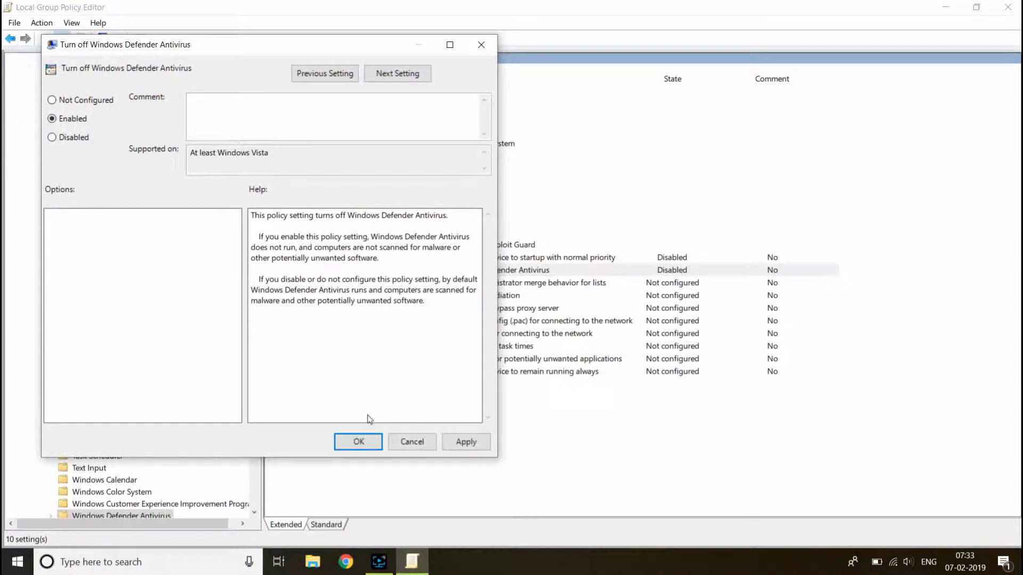
{"action": "left_click", "coordinate": [358, 441]}
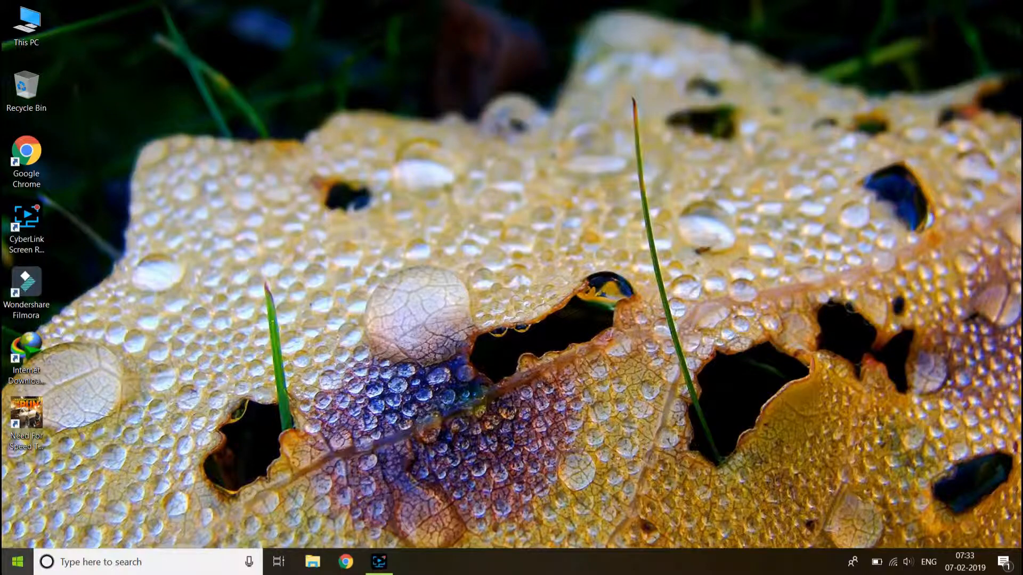
- Reopen Windows Security via 'def' search, confirm protection is organization-managed, and close it
{"action": "left_click", "coordinate": [13, 561]}
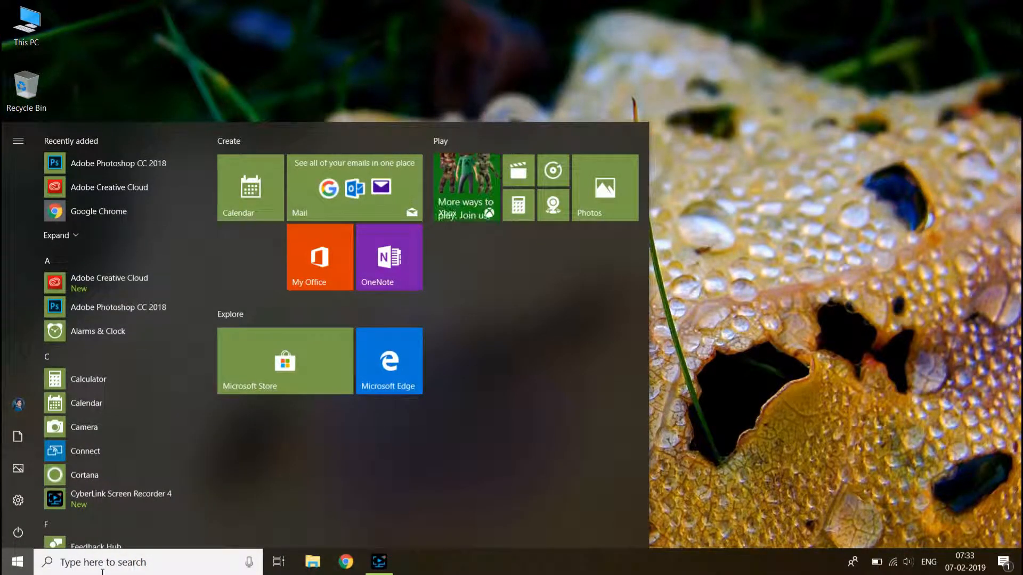
{"action": "type", "text": "def"}
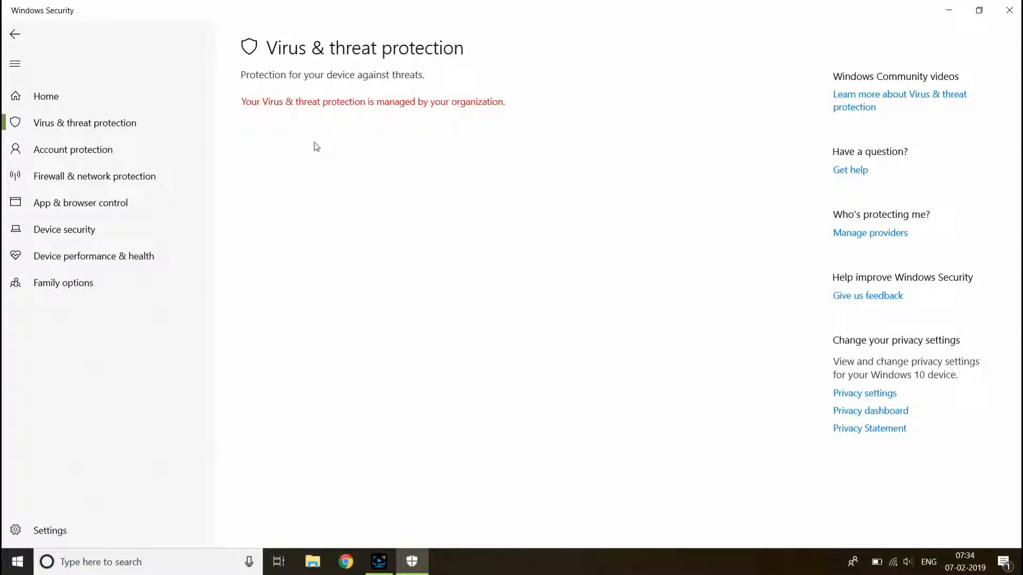
{"action": "mouse_move", "coordinate": [1009, 10]}
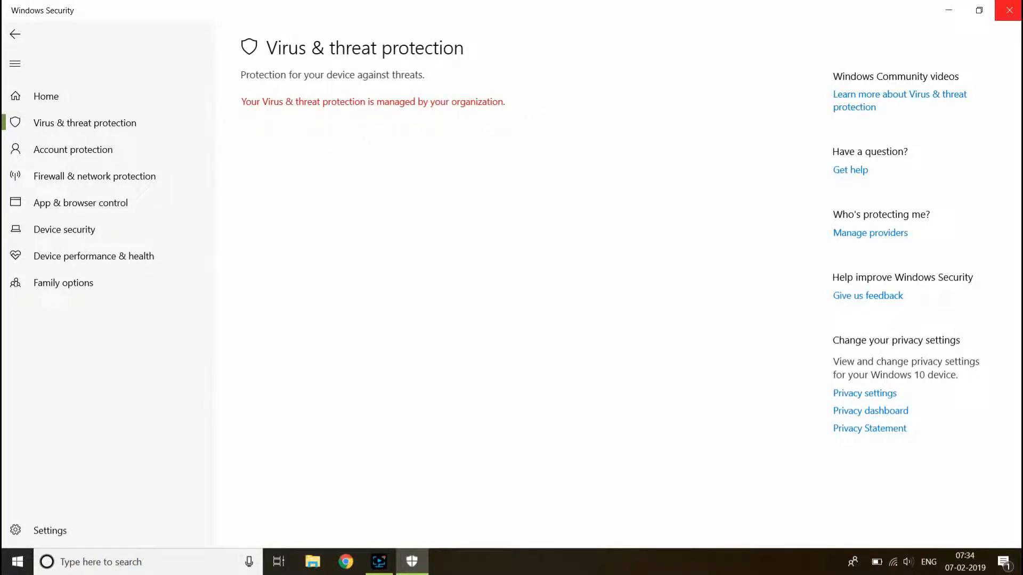
{"action": "left_click", "coordinate": [1008, 10]}
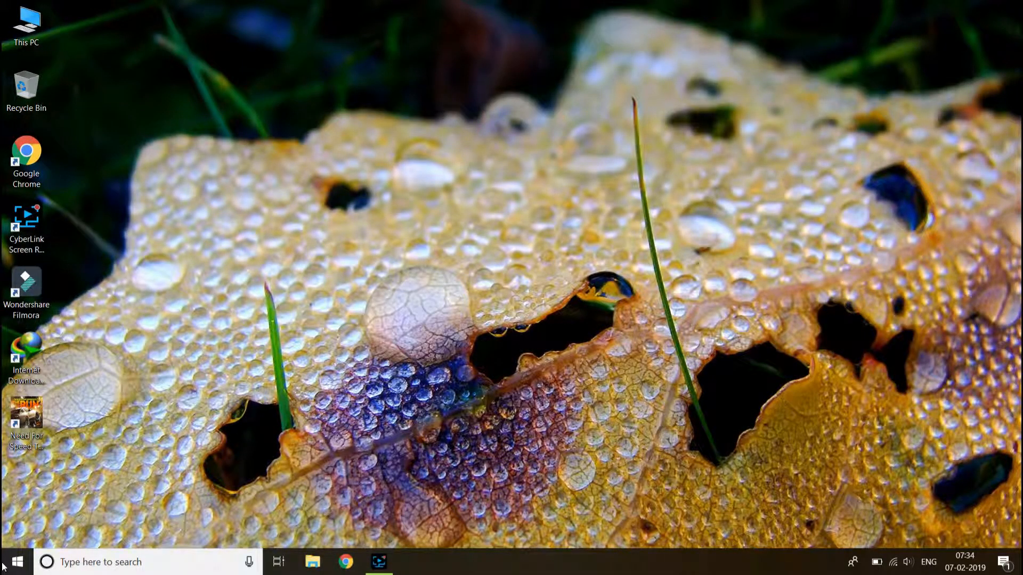
{"action": "left_click", "coordinate": [12, 561]}
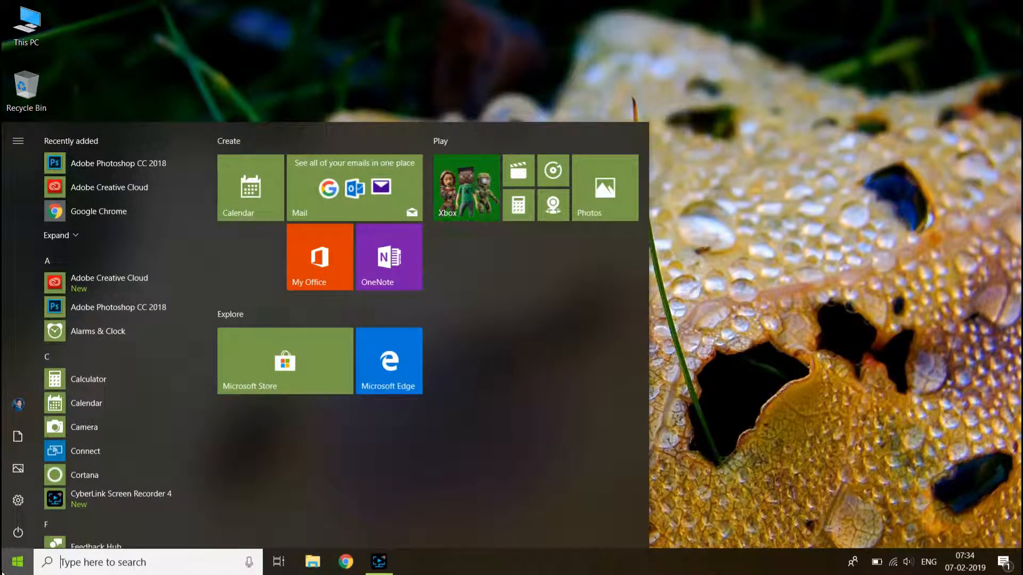
{"action": "left_click", "coordinate": [18, 405]}
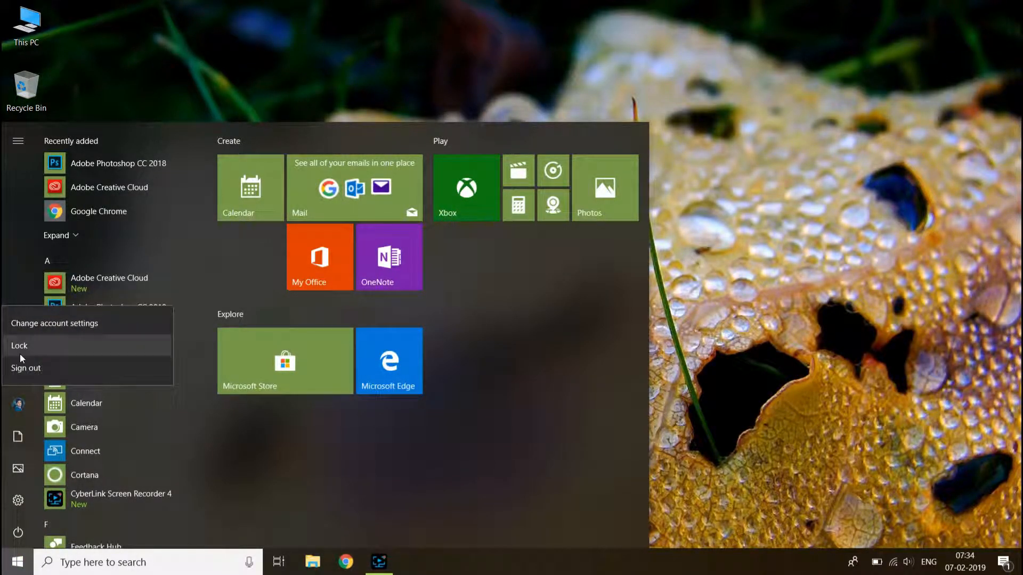
{"action": "mouse_move", "coordinate": [26, 367]}
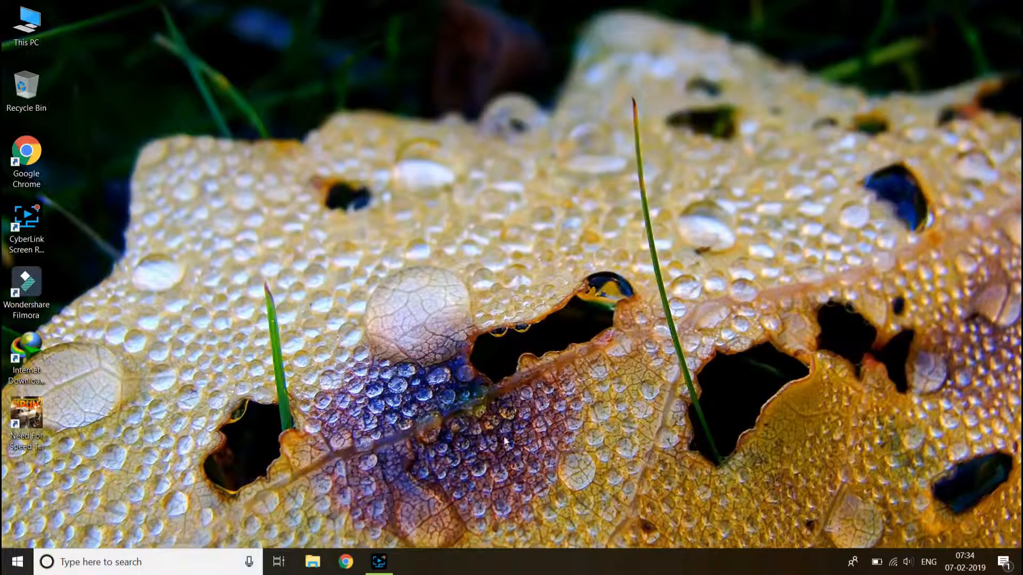
{"action": "mouse_move", "coordinate": [401, 353]}
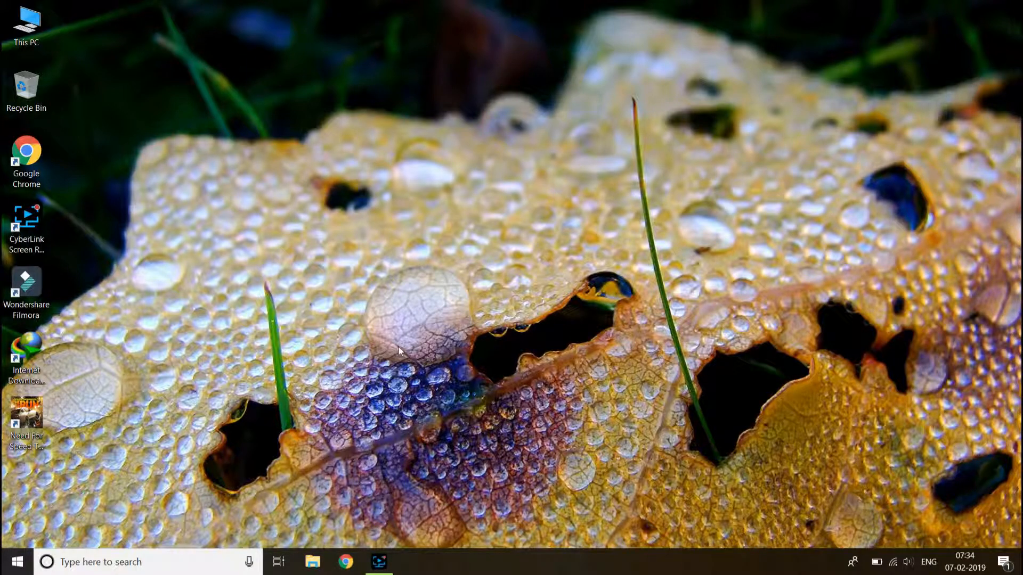